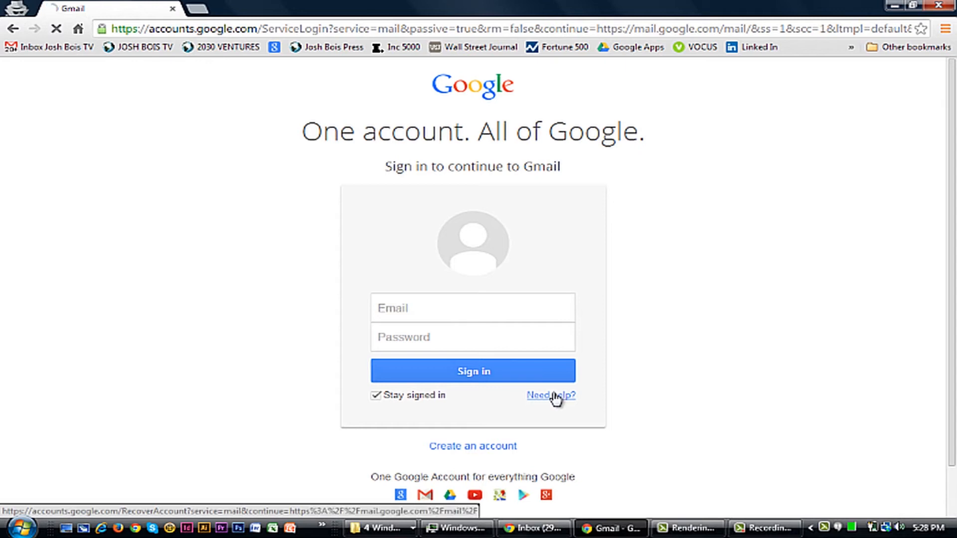
- Open the 'Need help?' link under Gmail's Sign in button to reach 'Having trouble signing in?'
left_click(550, 395)
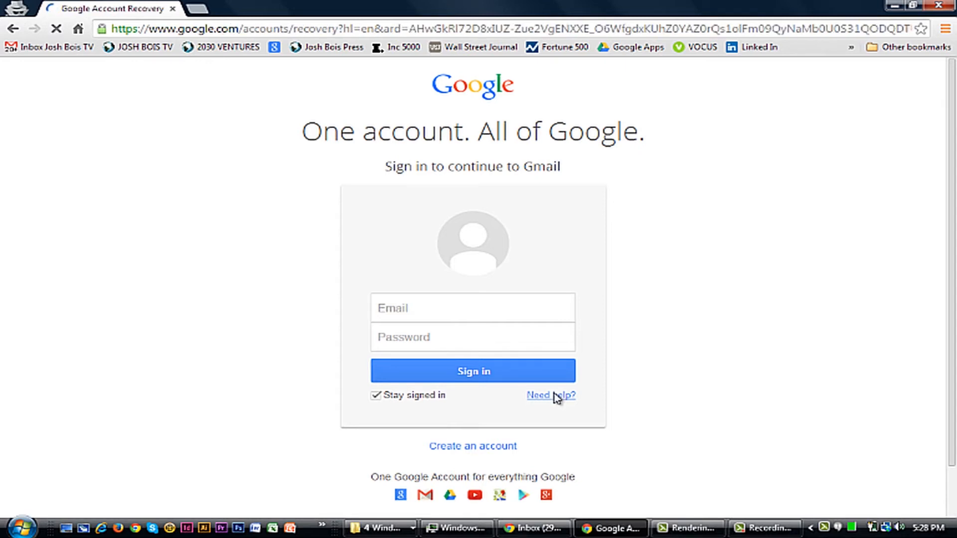
left_click(550, 395)
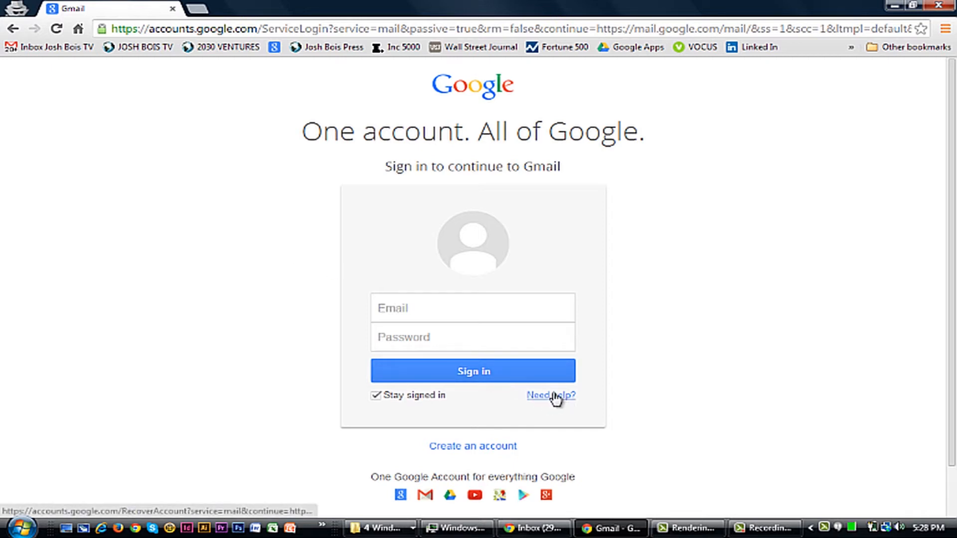
left_click(550, 395)
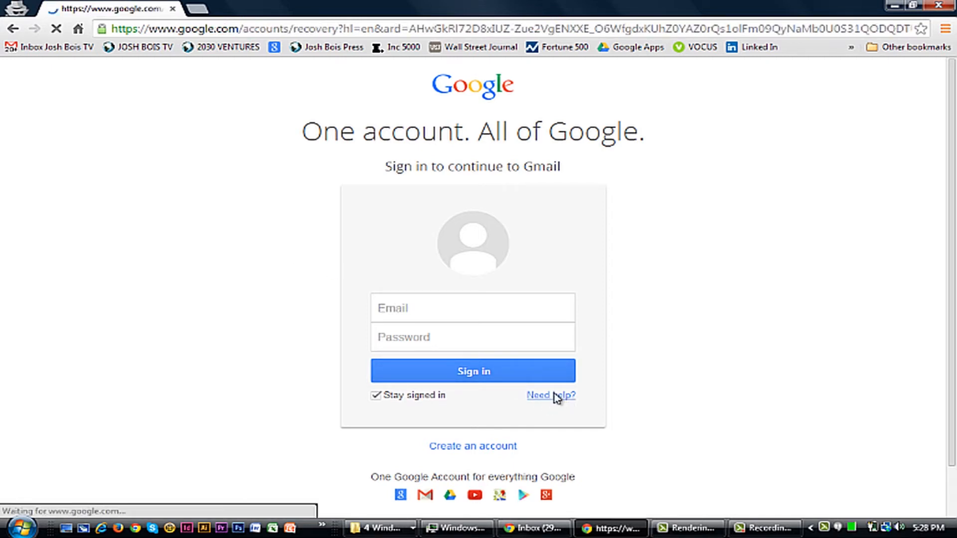
left_click(550, 395)
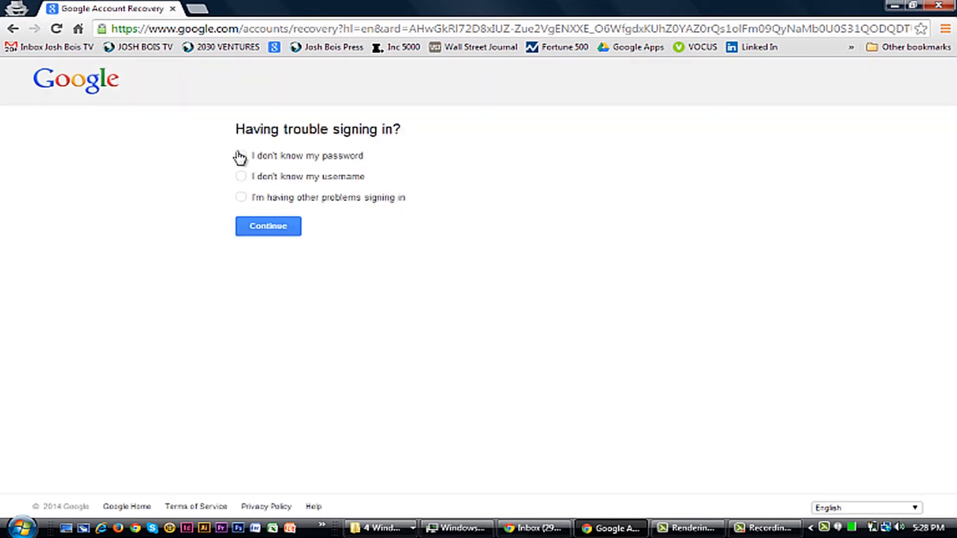
left_click(240, 156)
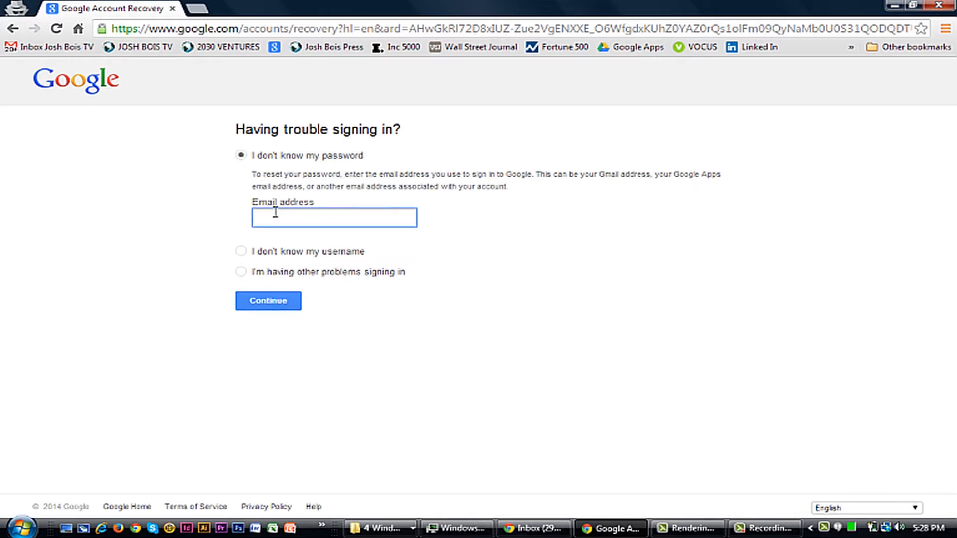
left_click(334, 217)
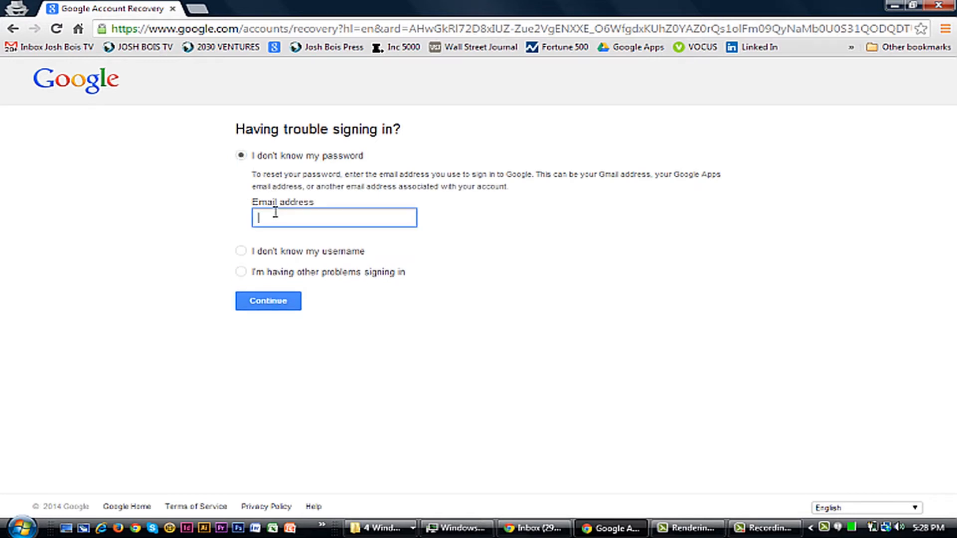
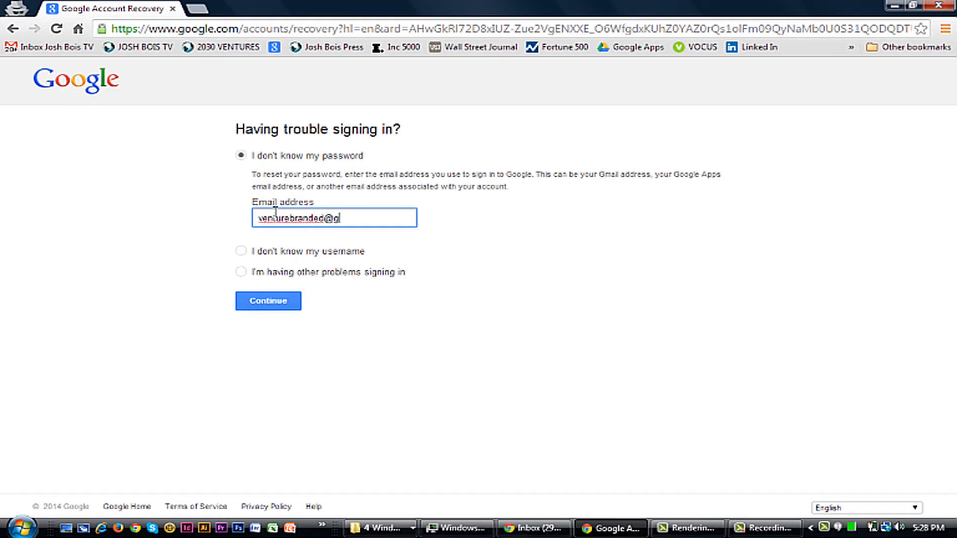
left_click(268, 301)
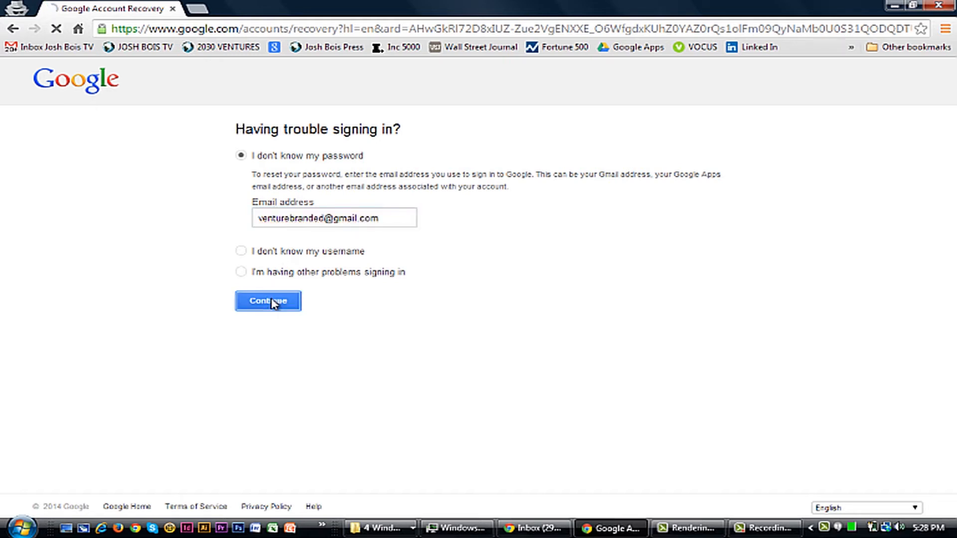
left_click(267, 301)
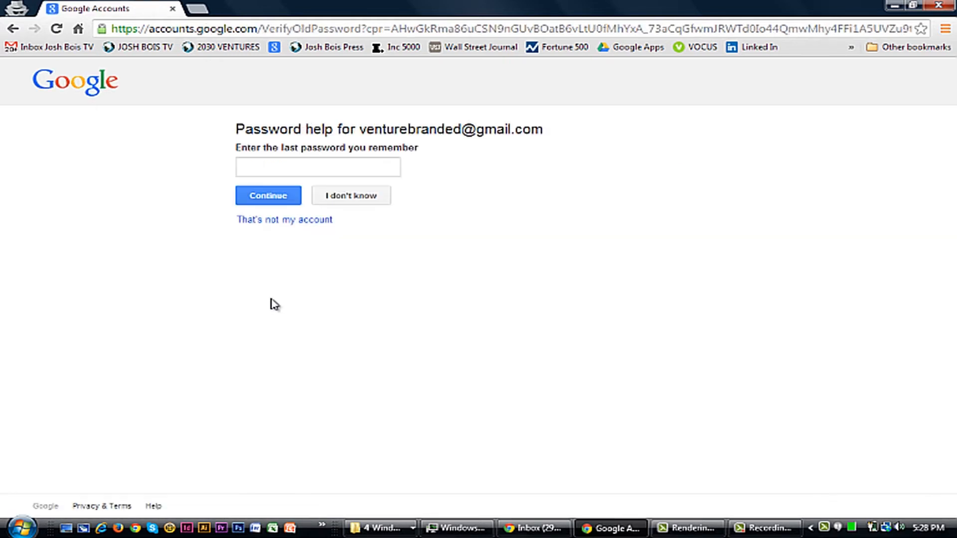
- Enter the last remembered password and continue to the deleted-account restoration options
left_click(318, 167)
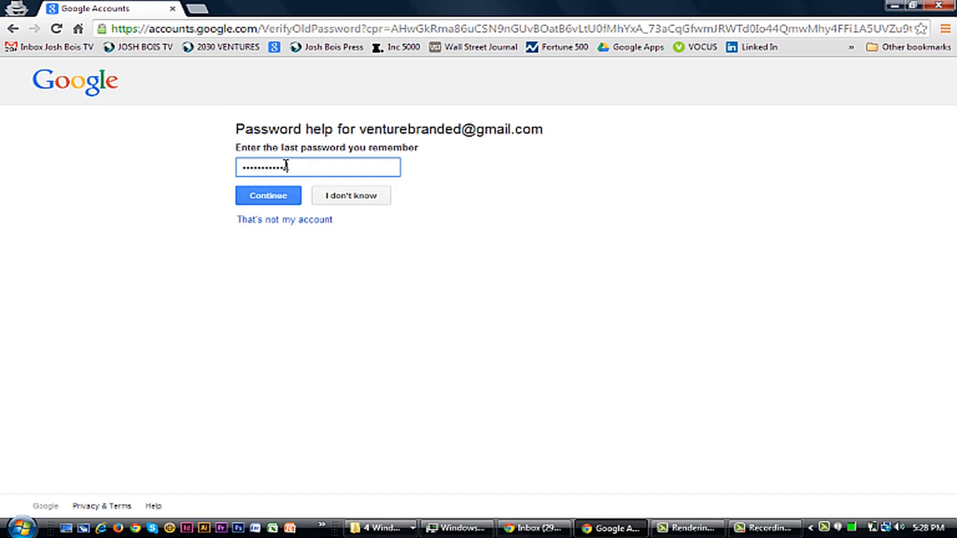
left_click(267, 196)
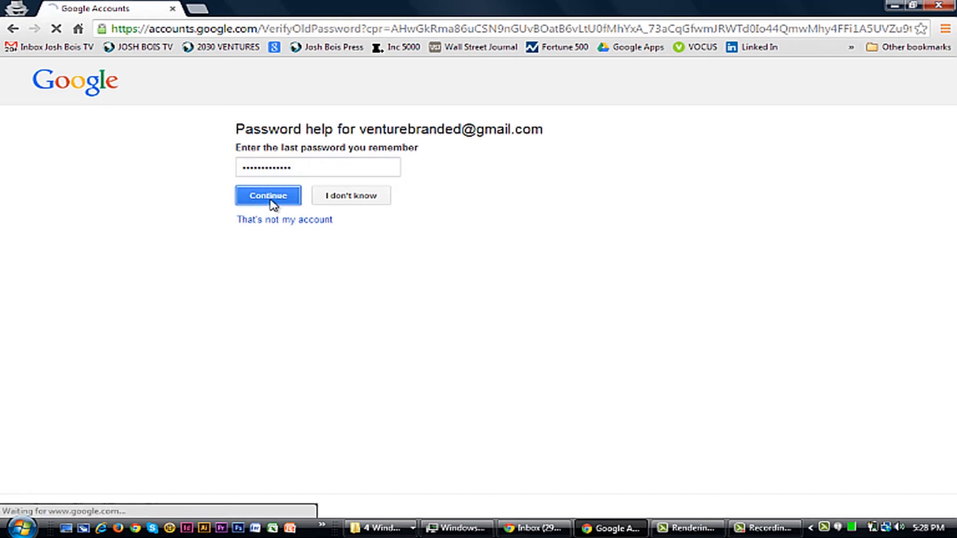
left_click(267, 196)
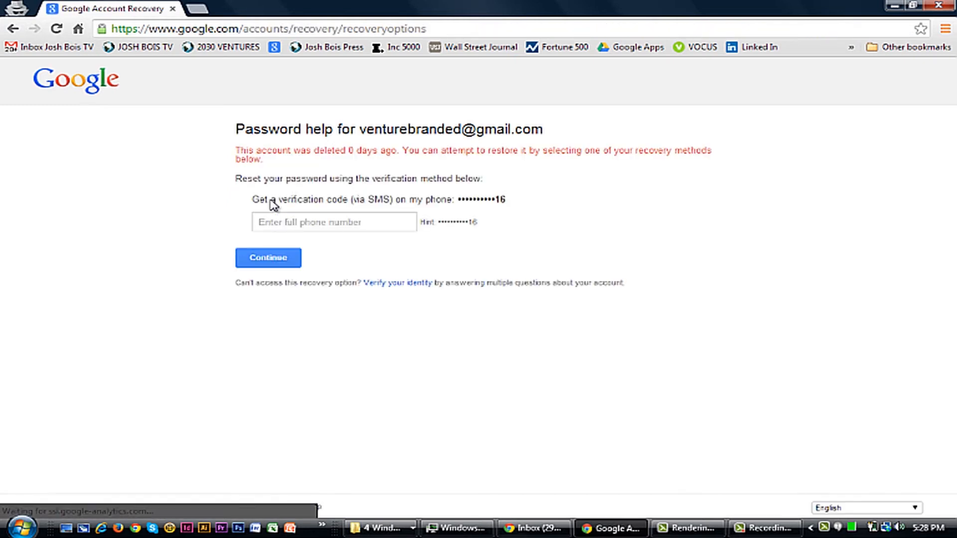
- Enter the full recovery phone number to have an SMS verification code sent
left_click(334, 221)
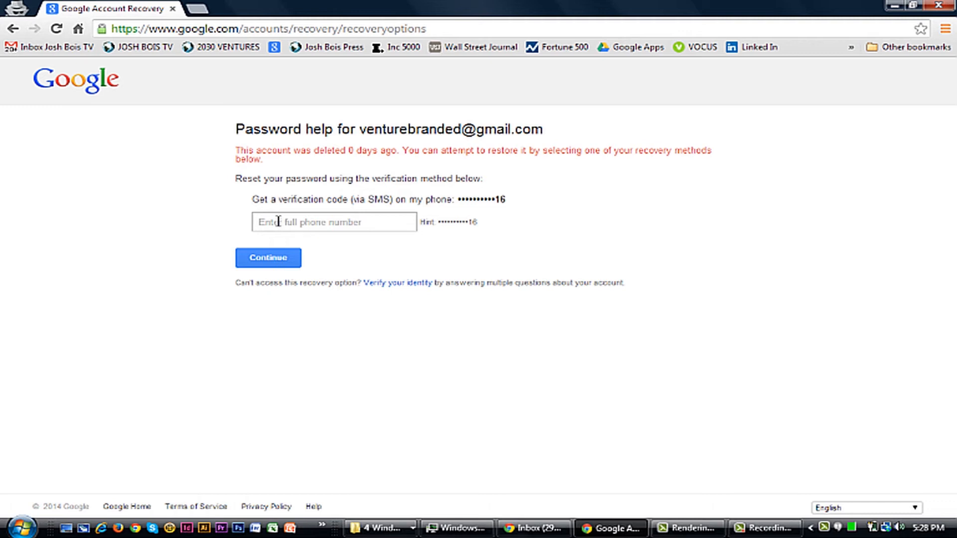
left_click(334, 221)
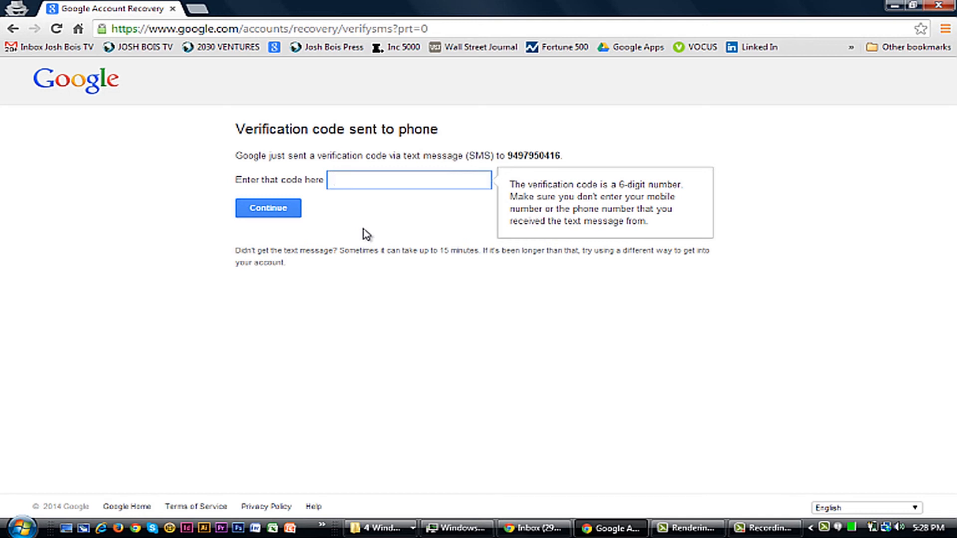
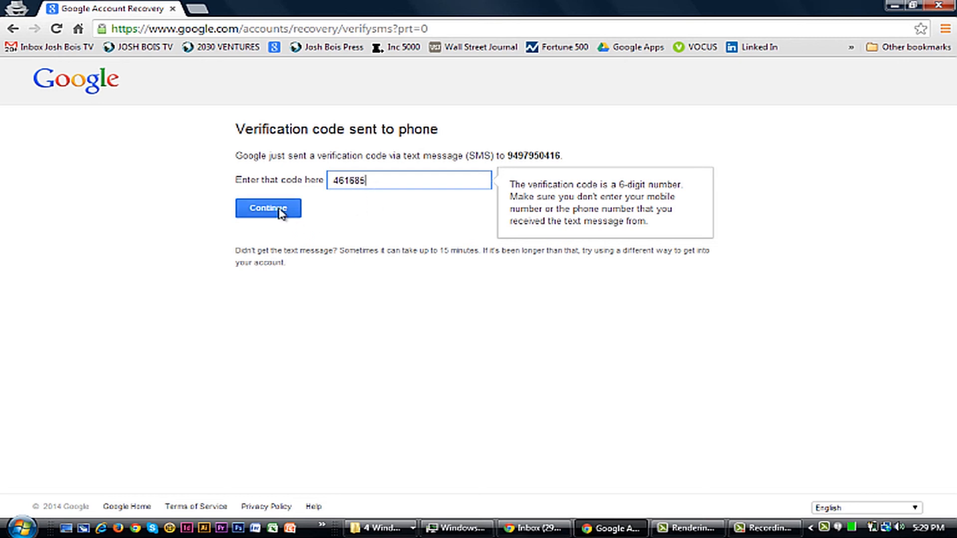
left_click(267, 208)
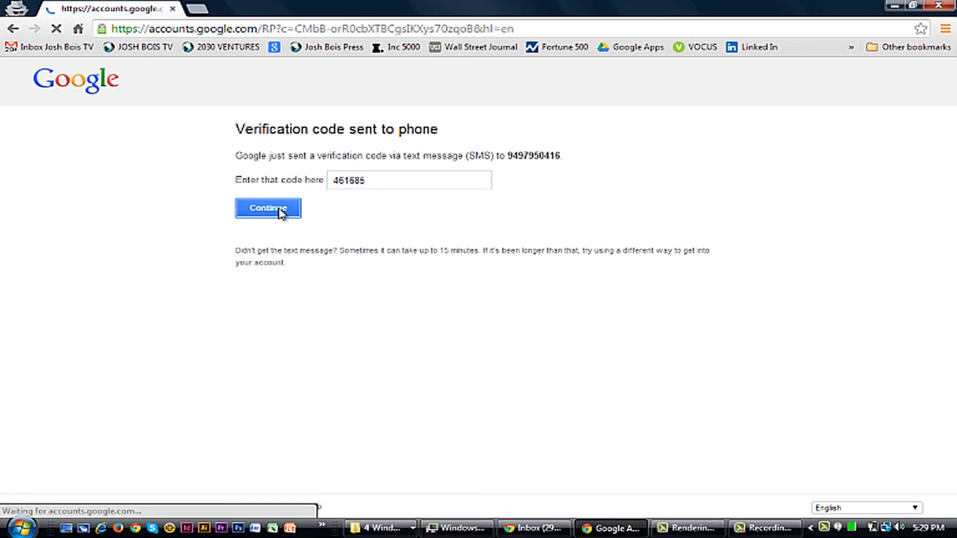
left_click(267, 209)
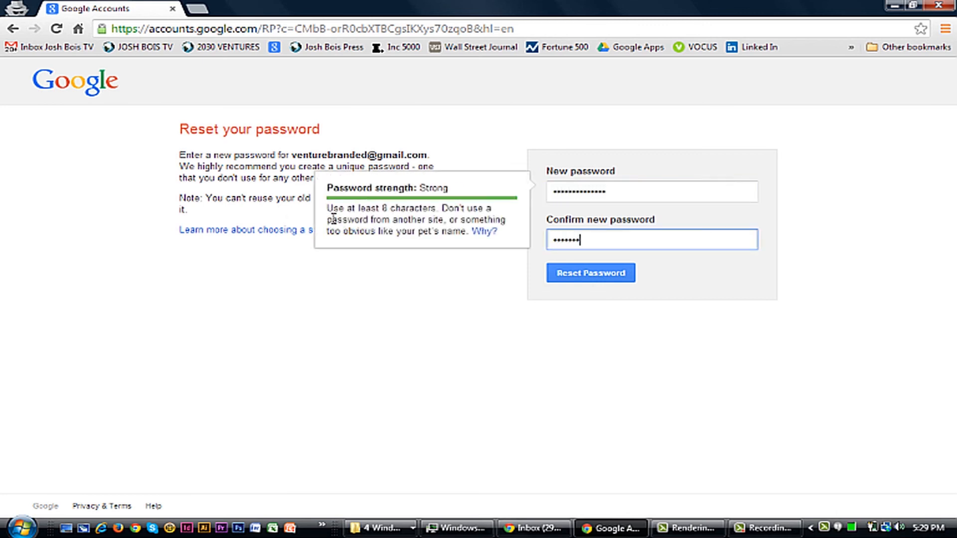
- Enter a new seven-character password and submit Reset Password
type("•••••••")
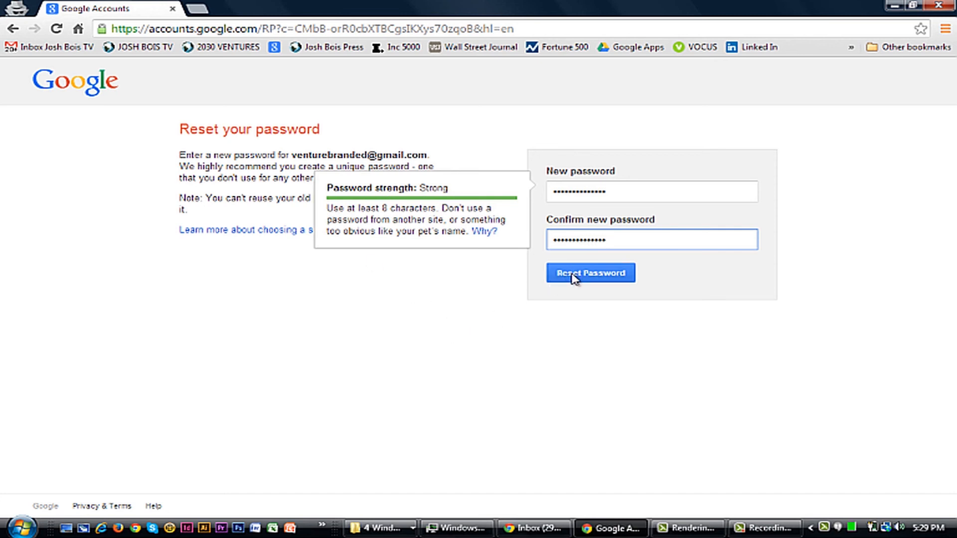
left_click(590, 272)
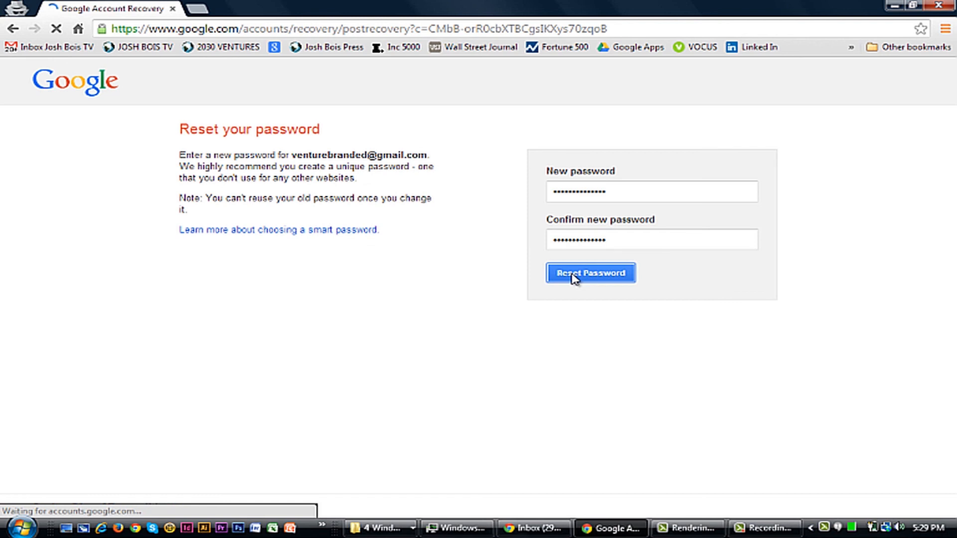
left_click(590, 273)
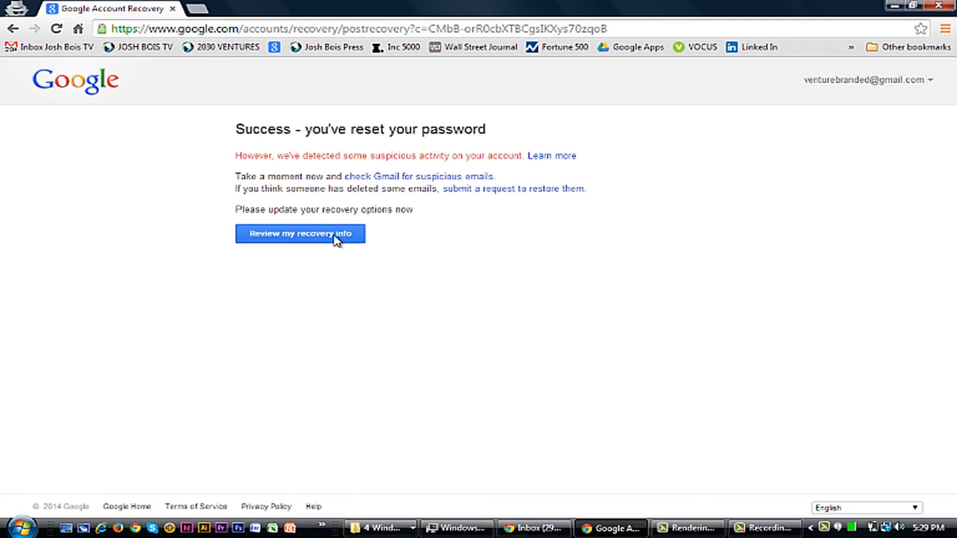